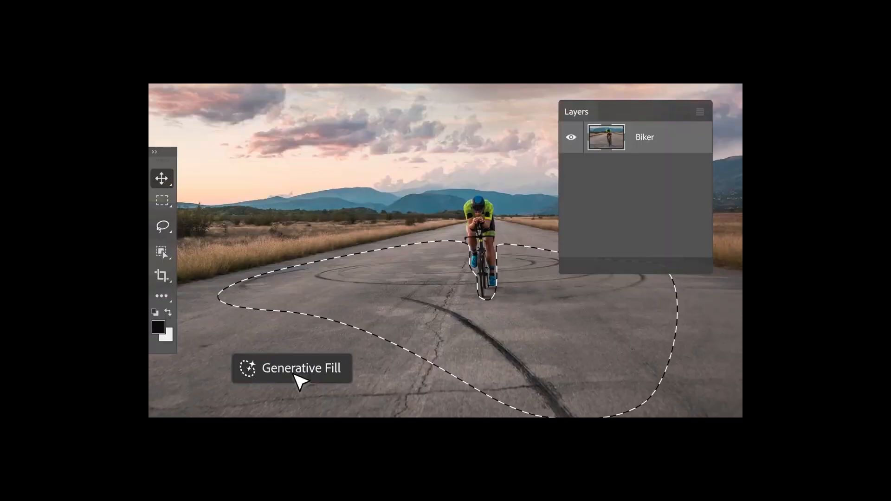
Step: Open Generative Fill for the lasso selection around the road's black tire marks
click(291, 368)
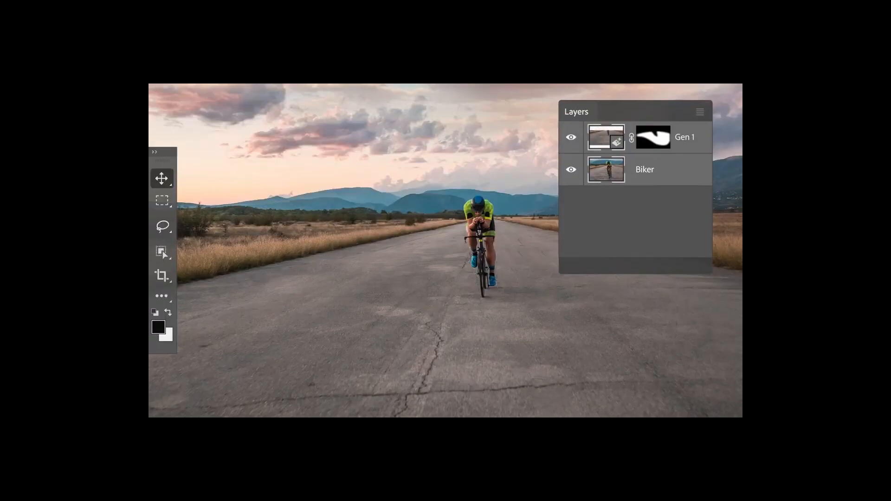
Step: Enter the prompt 'yellow road lines' for the generative fill
text(yellow road lines)
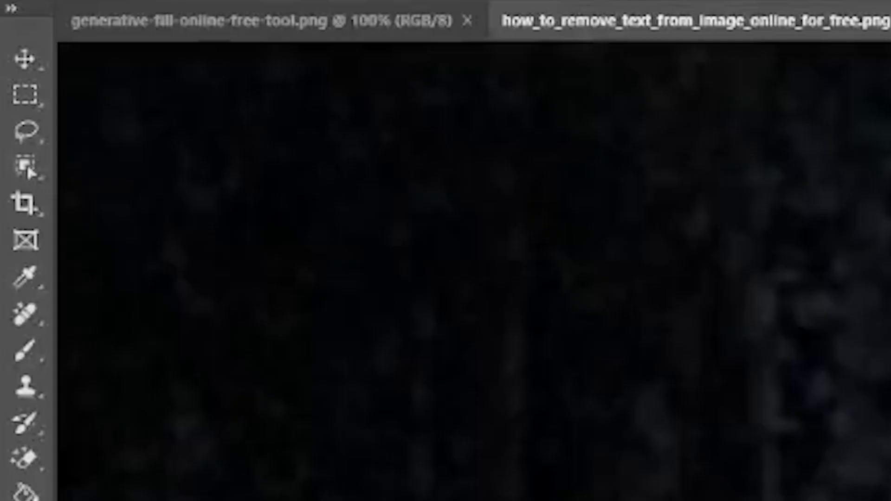
mouse_move(105, 253)
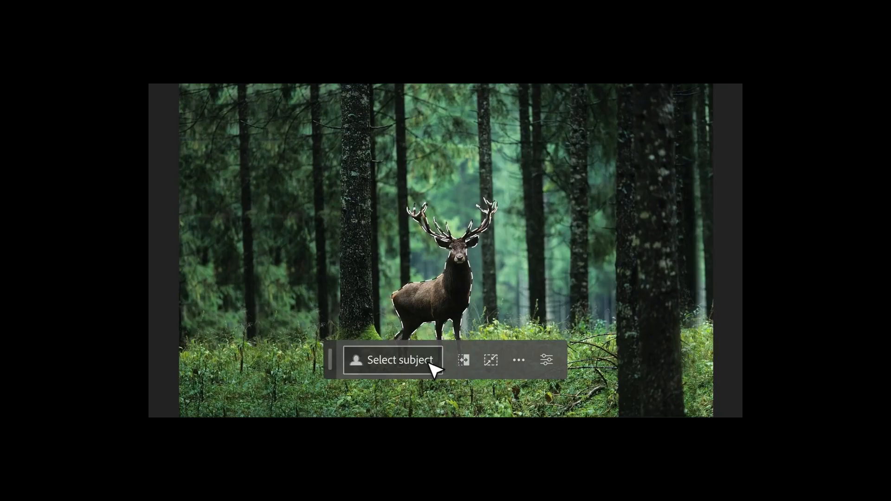
Step: Select the stag, generate a wet night alley background, and enter 'Red arrow sign'
click(399, 360)
text(Wet alley at night)
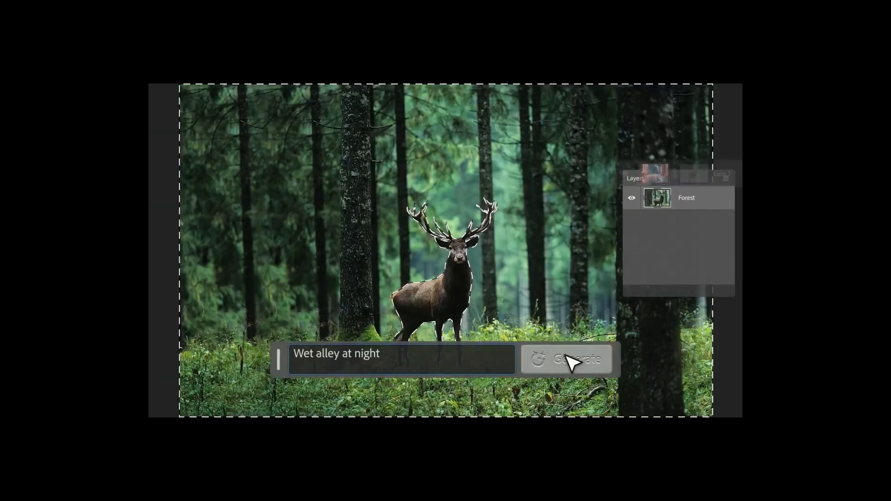
click(564, 358)
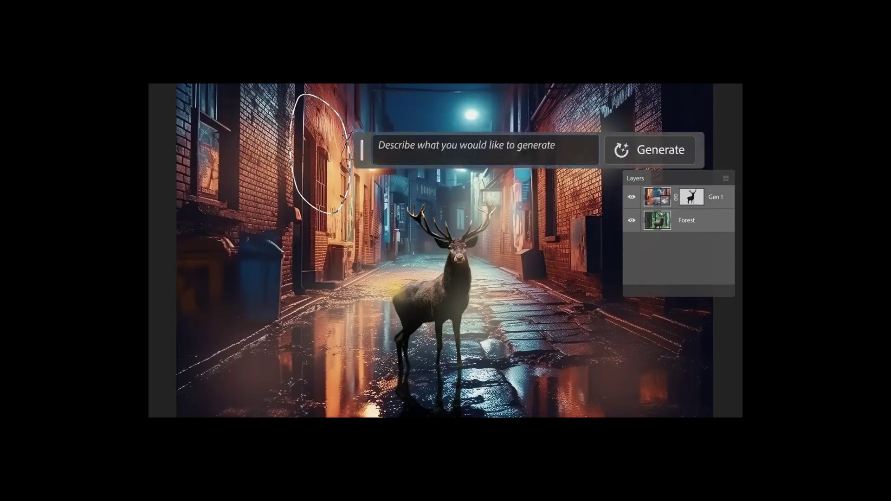
text(Red arrow sign)
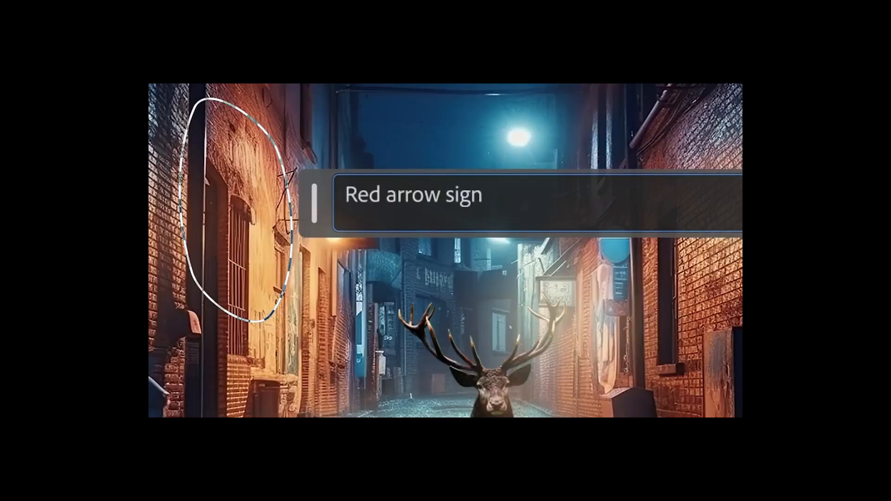